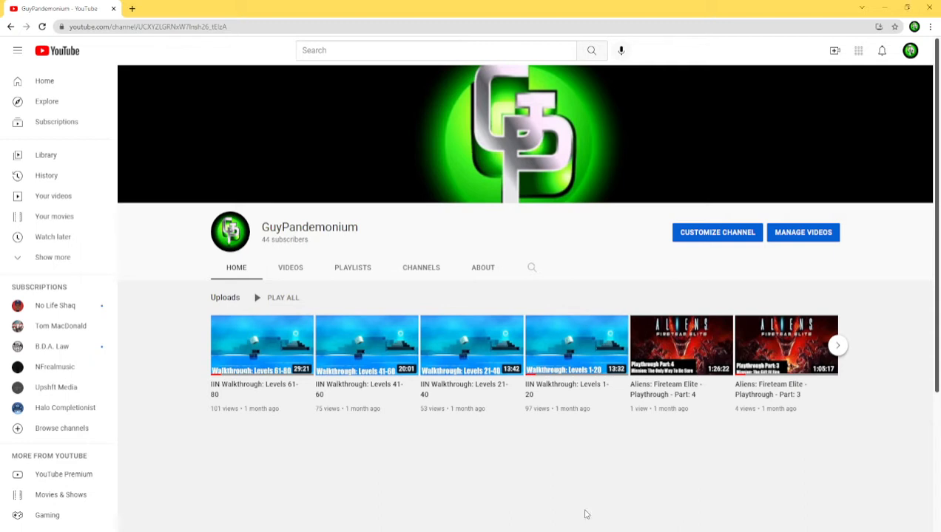
{"action": "mouse_move", "coordinate": [591, 456]}
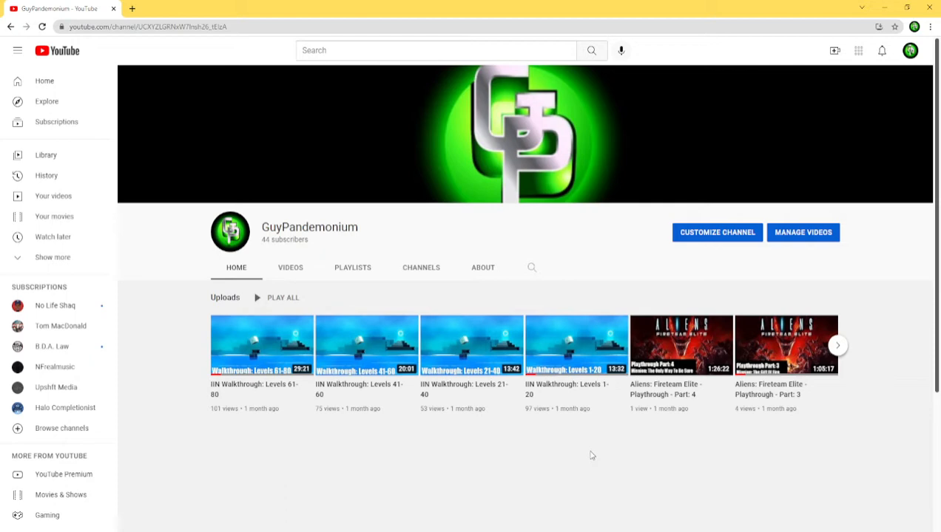
{"action": "mouse_move", "coordinate": [813, 284]}
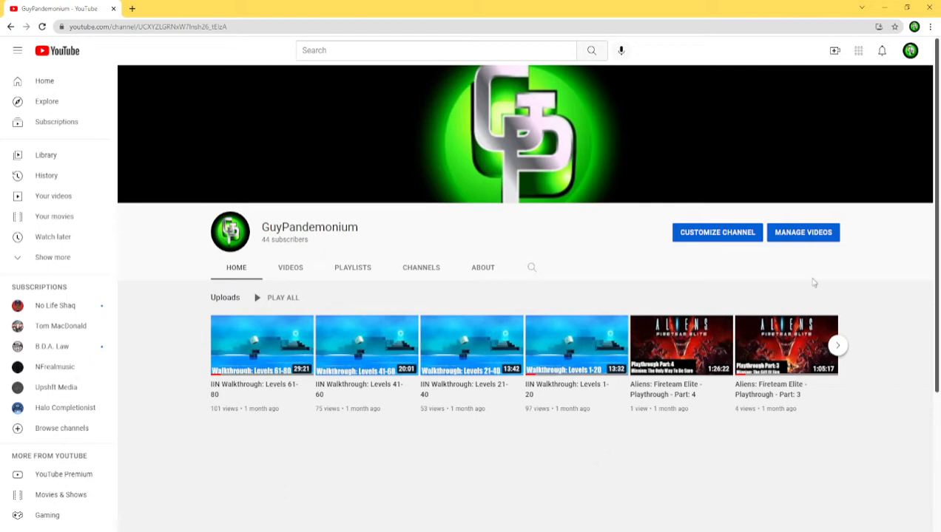
Step: Browse the Channel content uploads list via Manage Videos, scrolling through older videos
{"action": "left_click", "coordinate": [802, 233]}
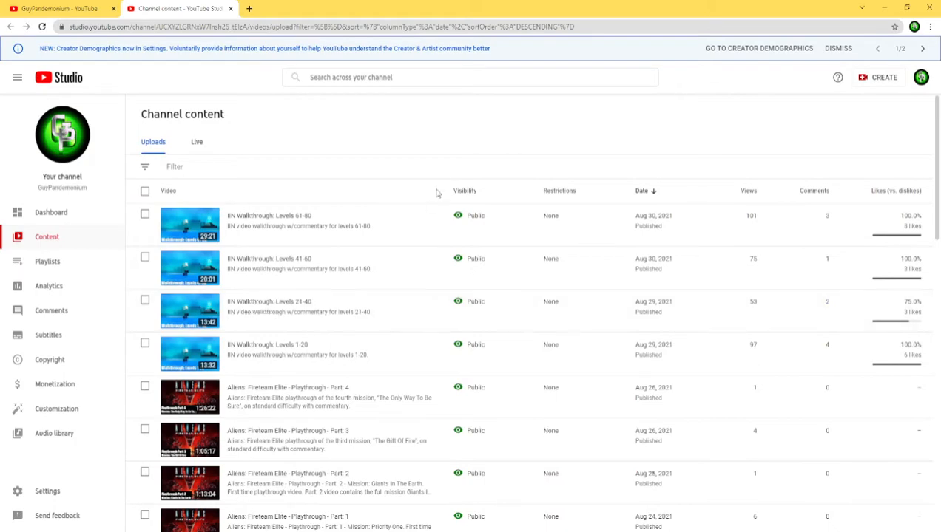
{"action": "mouse_move", "coordinate": [862, 151]}
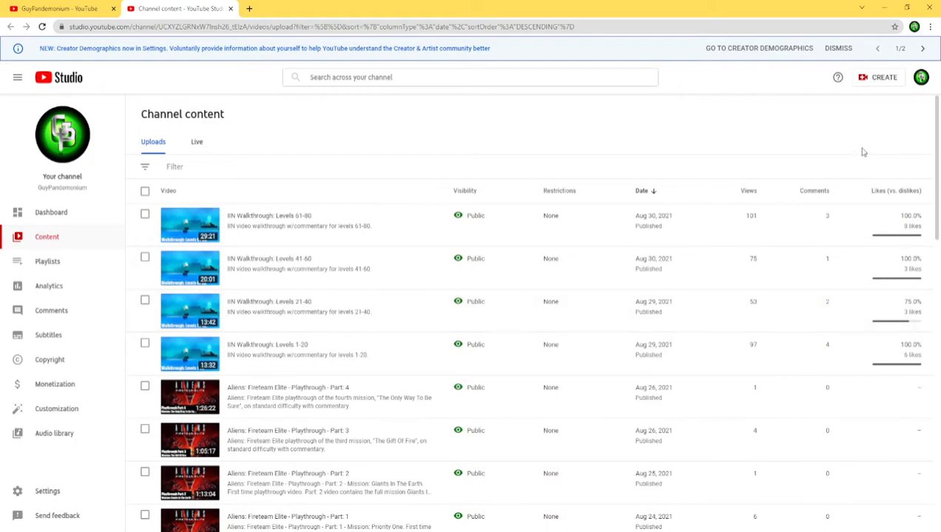
{"action": "scroll", "scroll_direction": "down", "scroll_amount": 3}
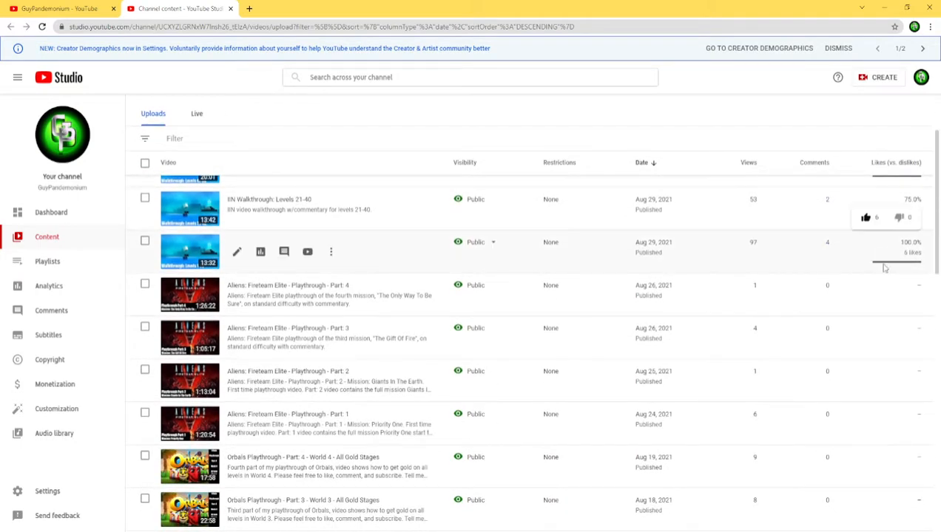
{"action": "scroll", "scroll_direction": "down", "scroll_amount": 3}
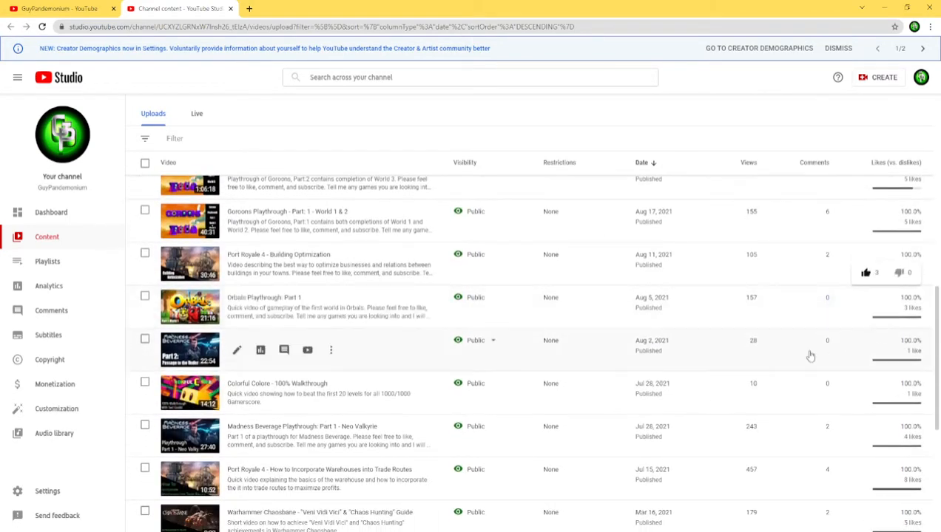
{"action": "scroll", "scroll_direction": "down", "scroll_amount": 3}
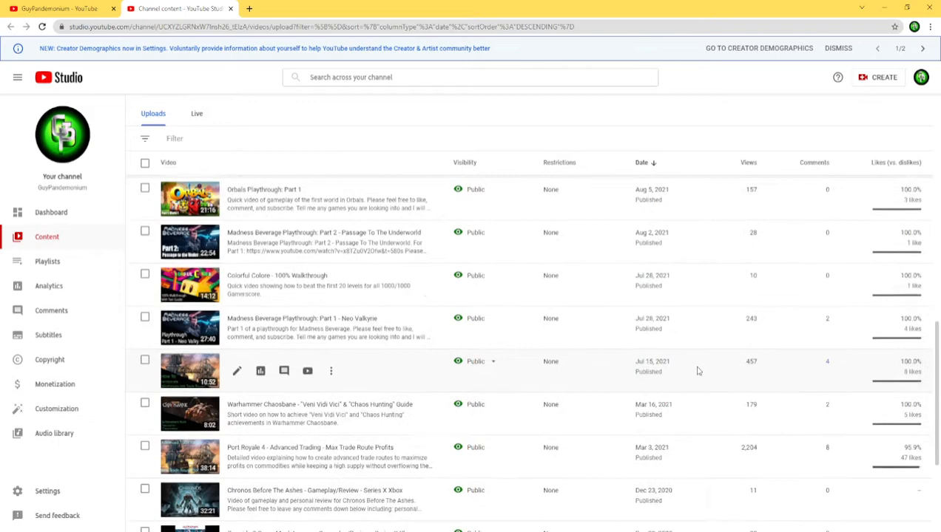
{"action": "scroll", "scroll_direction": "down", "scroll_amount": 3}
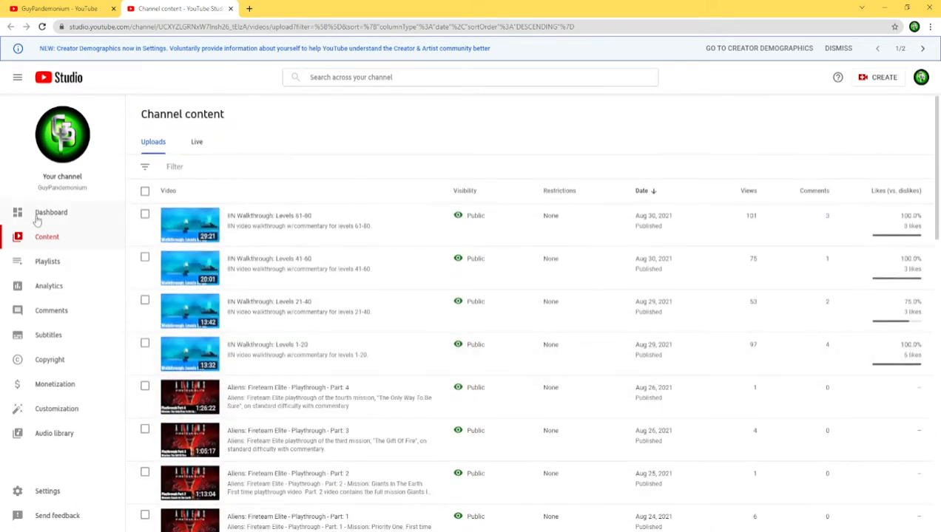
Step: View the Dashboard cards: latest video performance, analytics, published videos and comments
{"action": "left_click", "coordinate": [51, 213]}
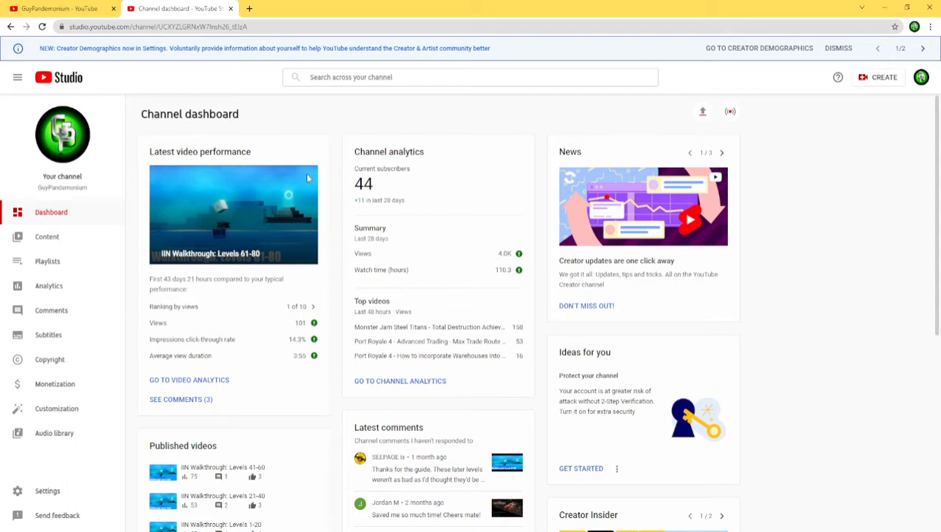
{"action": "scroll", "scroll_direction": "down", "scroll_amount": 3}
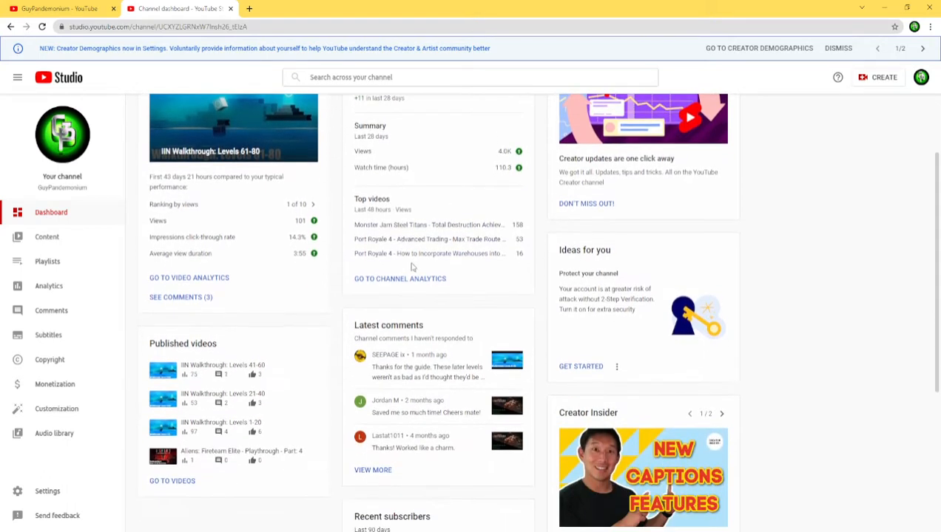
{"action": "mouse_move", "coordinate": [402, 453]}
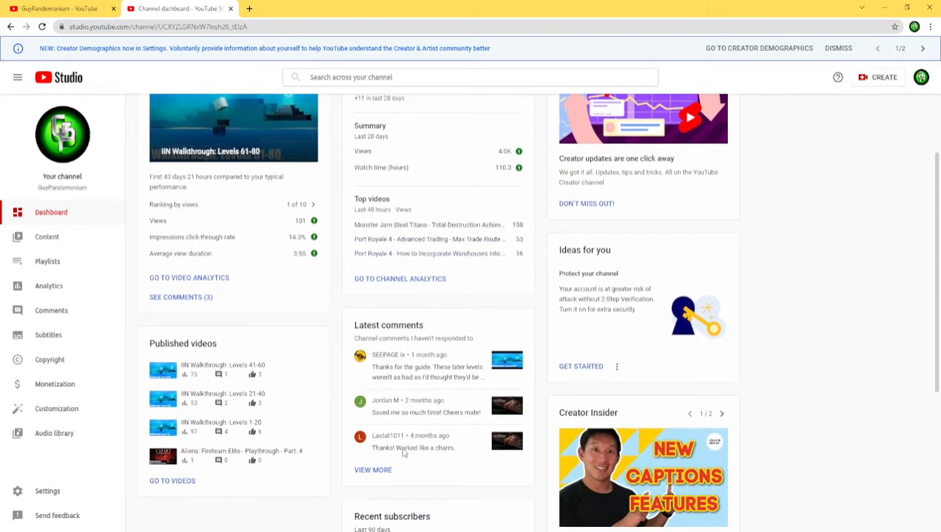
{"action": "mouse_move", "coordinate": [400, 482]}
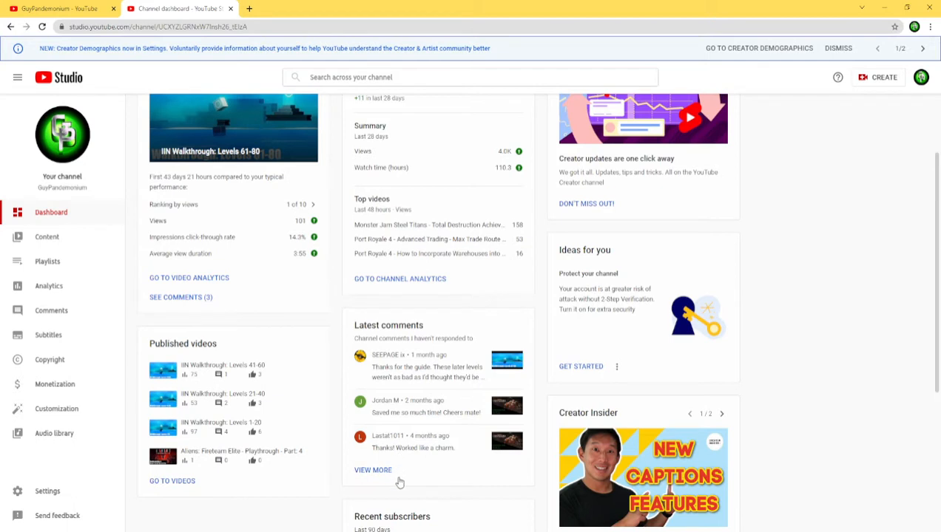
{"action": "mouse_move", "coordinate": [391, 510]}
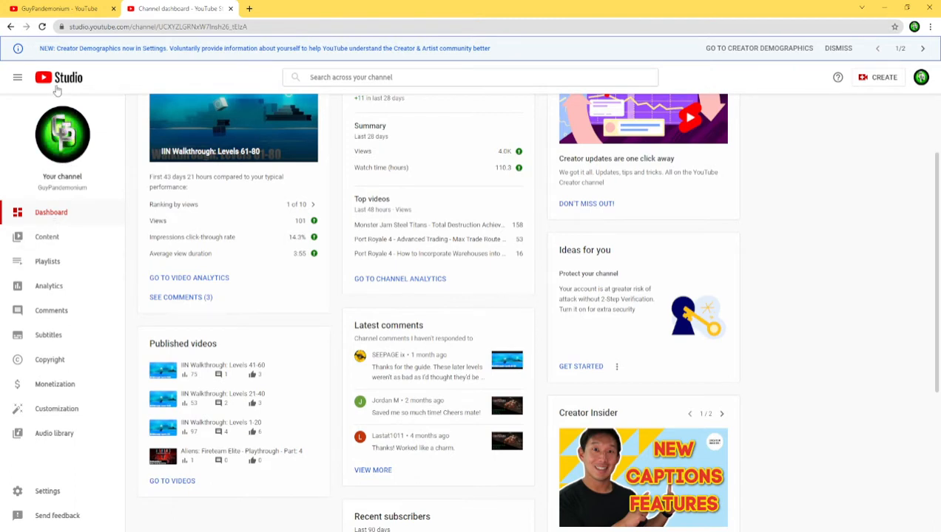
{"action": "mouse_move", "coordinate": [138, 264]}
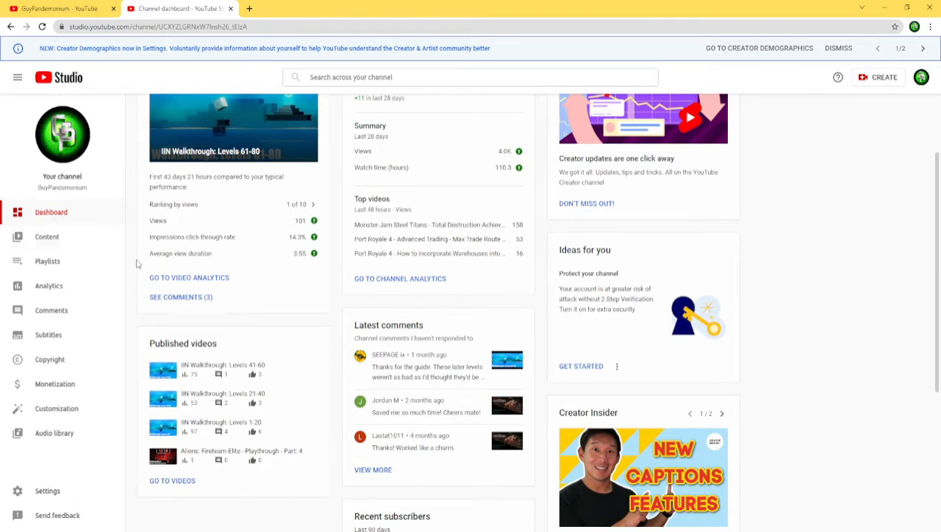
{"action": "mouse_move", "coordinate": [89, 272]}
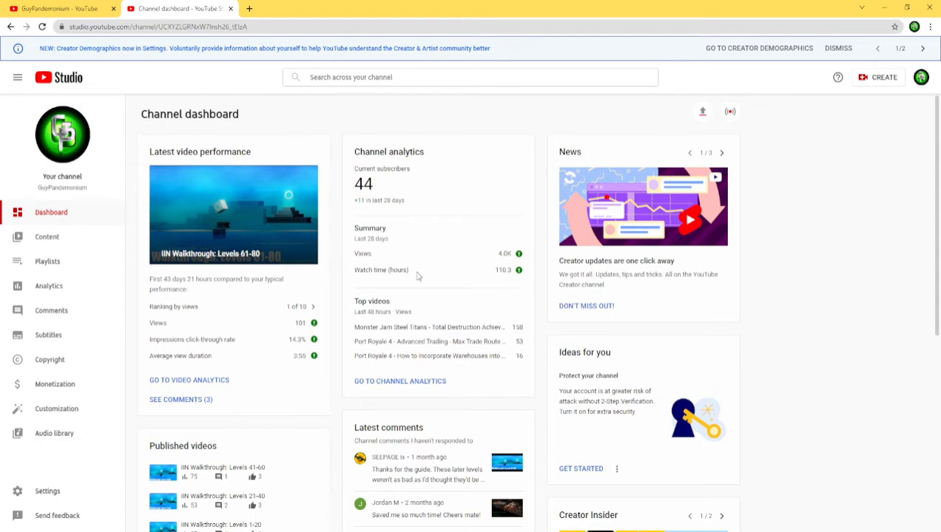
{"action": "mouse_move", "coordinate": [778, 94]}
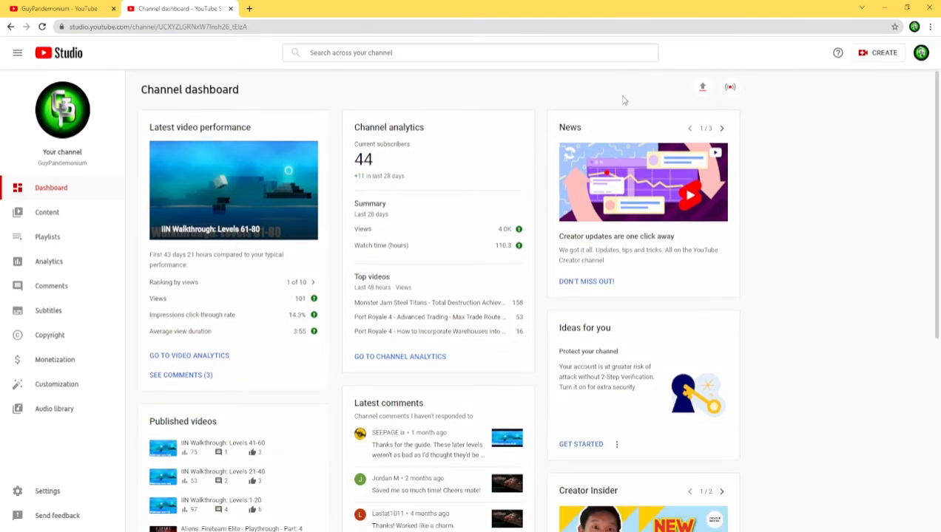
{"action": "mouse_move", "coordinate": [435, 210]}
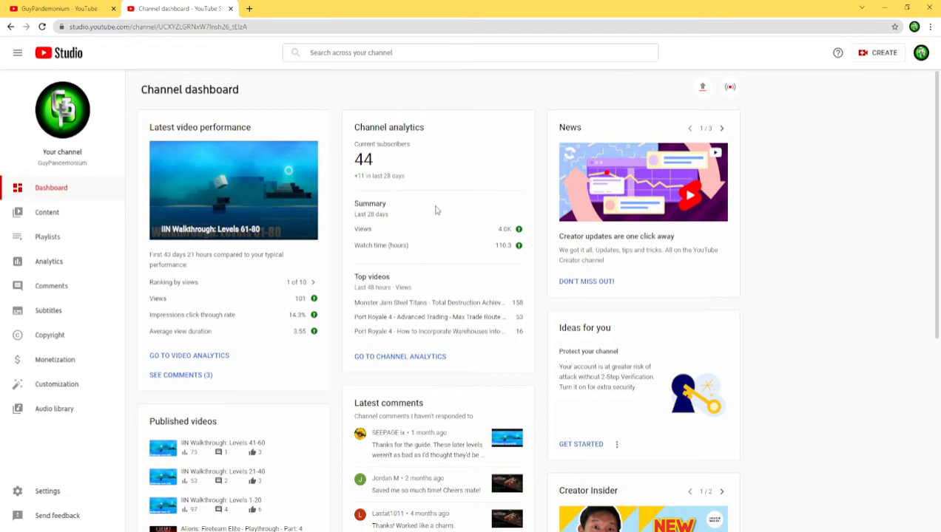
{"action": "scroll", "scroll_direction": "down", "scroll_amount": 3}
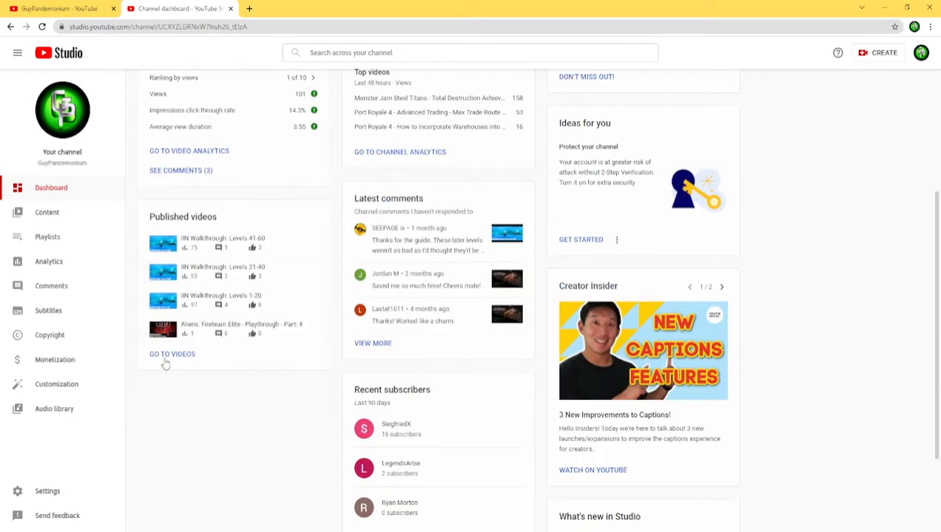
Step: Reach the full uploads list through Go To Videos under Published videos
{"action": "left_click", "coordinate": [171, 353]}
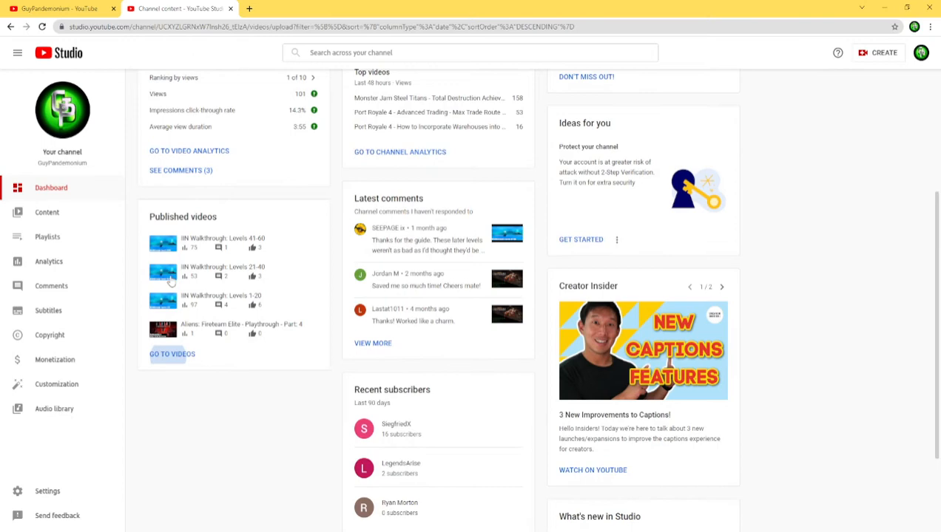
{"action": "left_click", "coordinate": [47, 213]}
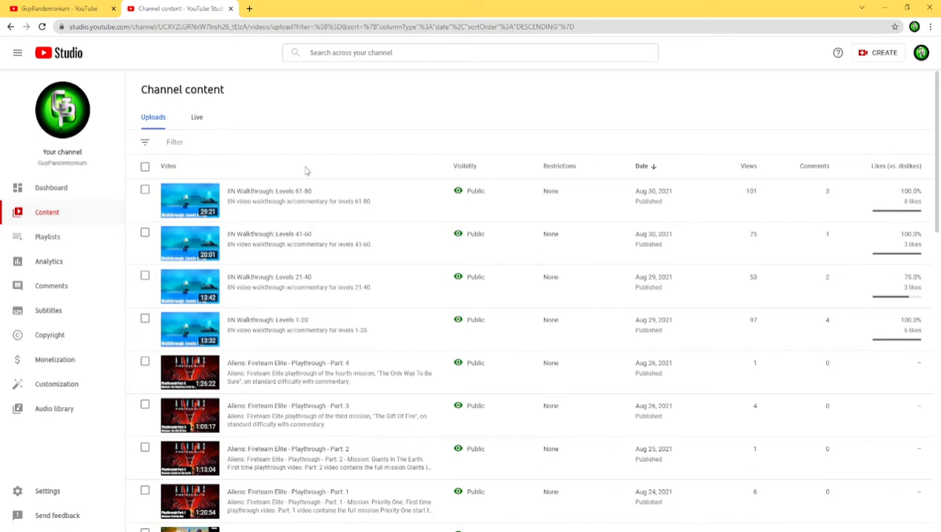
{"action": "mouse_move", "coordinate": [196, 124]}
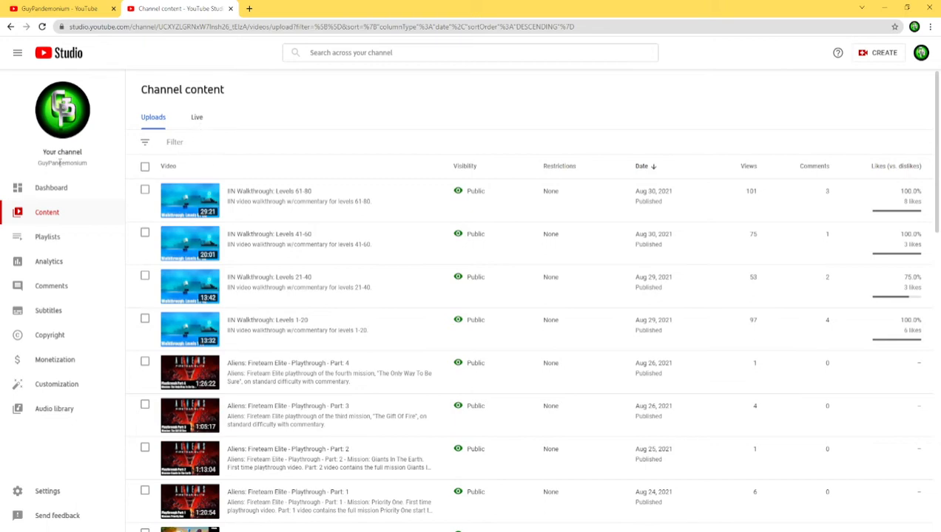
{"action": "mouse_move", "coordinate": [68, 198]}
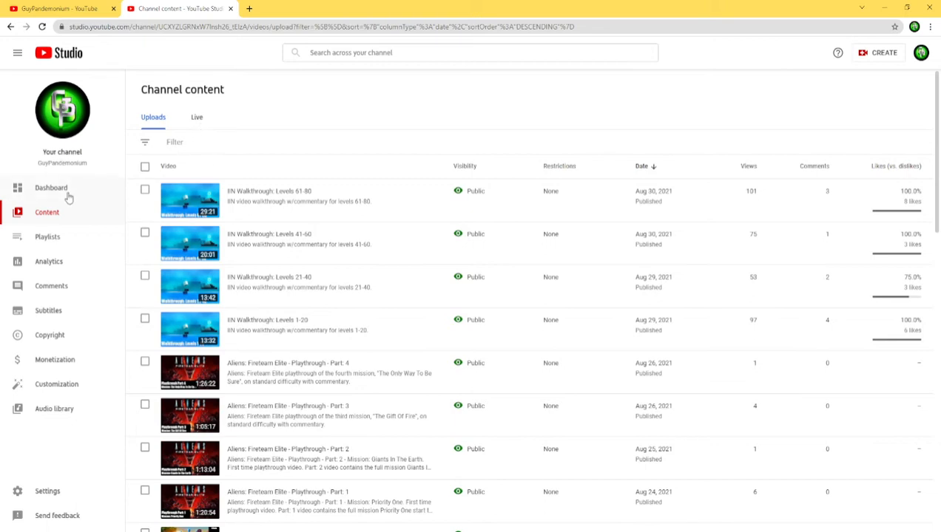
Step: Return to the channel Dashboard overview from the left sidebar
{"action": "left_click", "coordinate": [50, 186]}
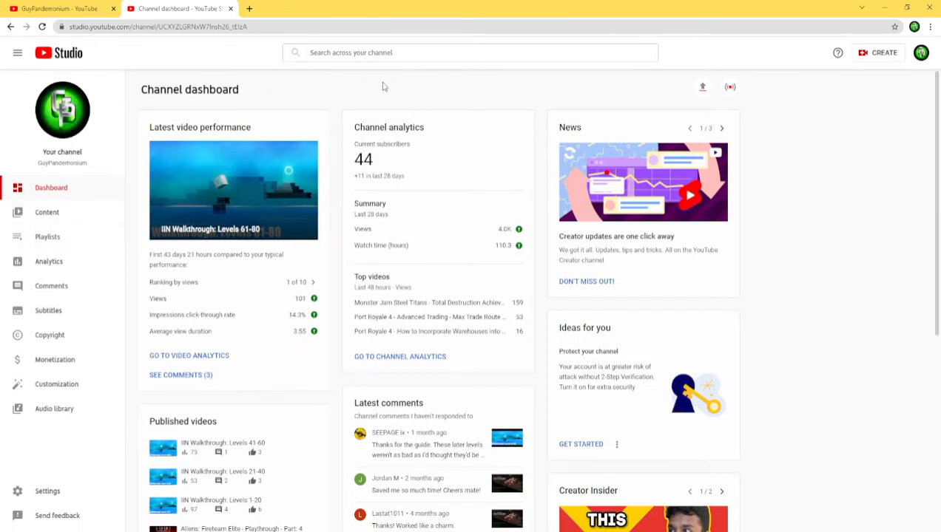
{"action": "mouse_move", "coordinate": [455, 112]}
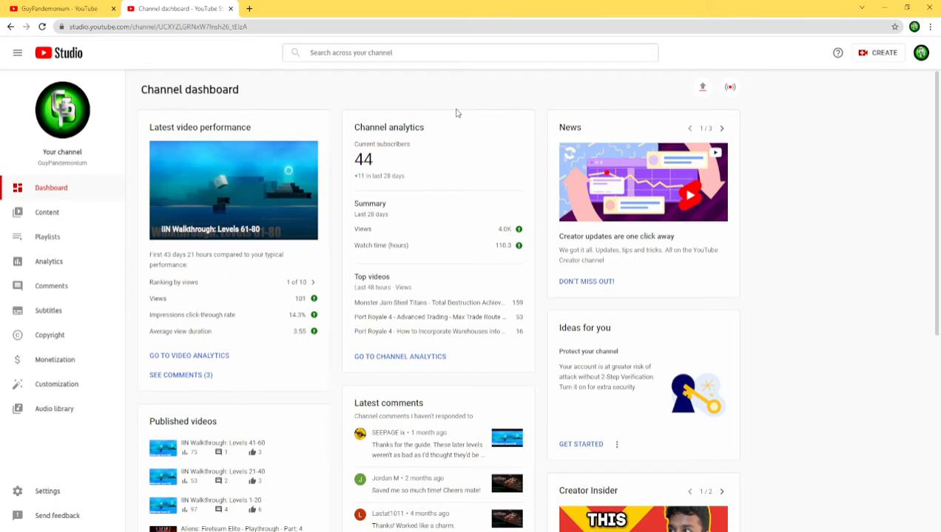
{"action": "mouse_move", "coordinate": [331, 193]}
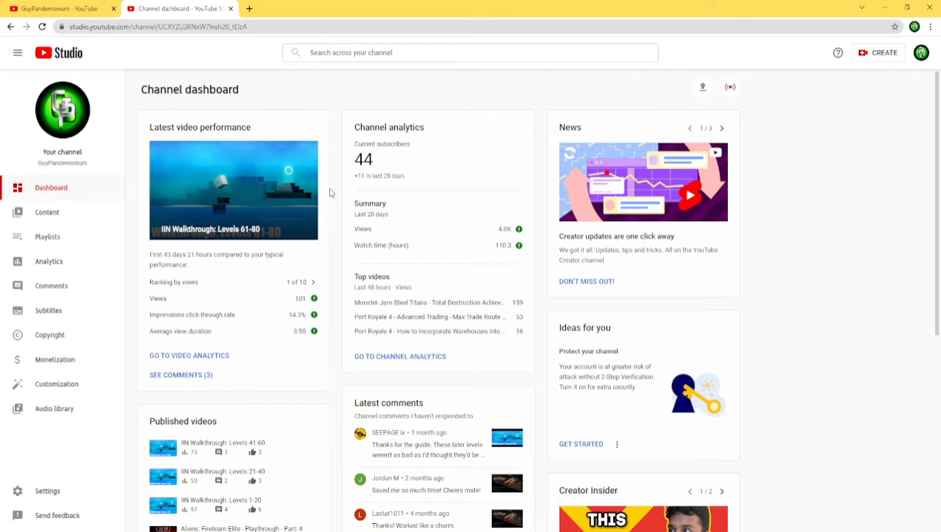
{"action": "mouse_move", "coordinate": [356, 161]}
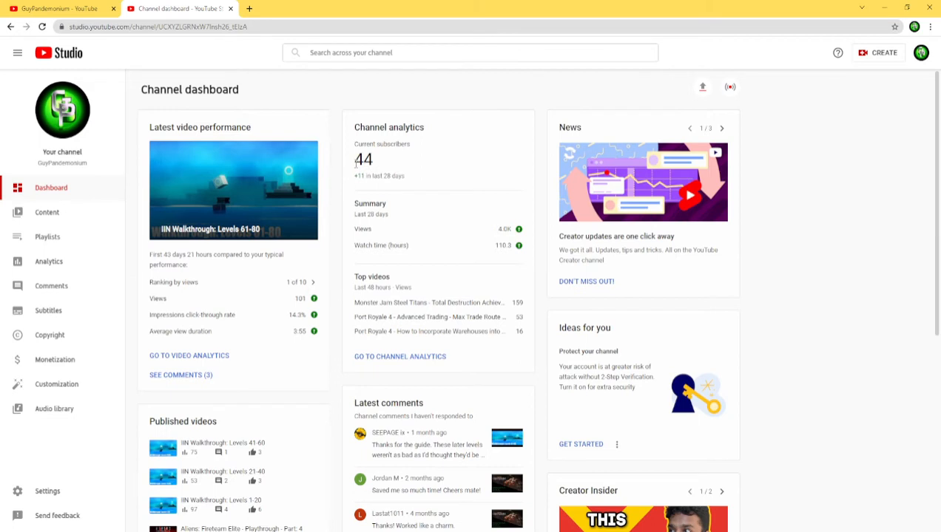
{"action": "mouse_move", "coordinate": [368, 164]}
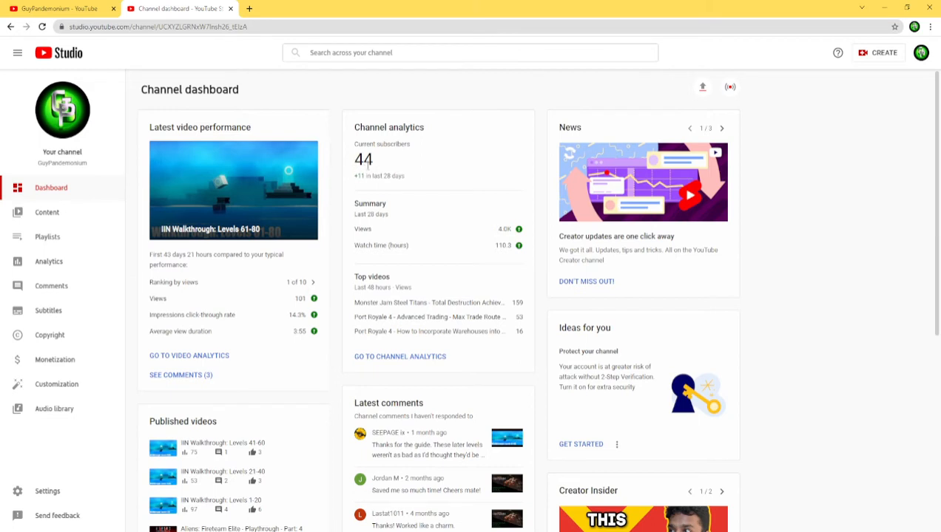
{"action": "mouse_move", "coordinate": [355, 168]}
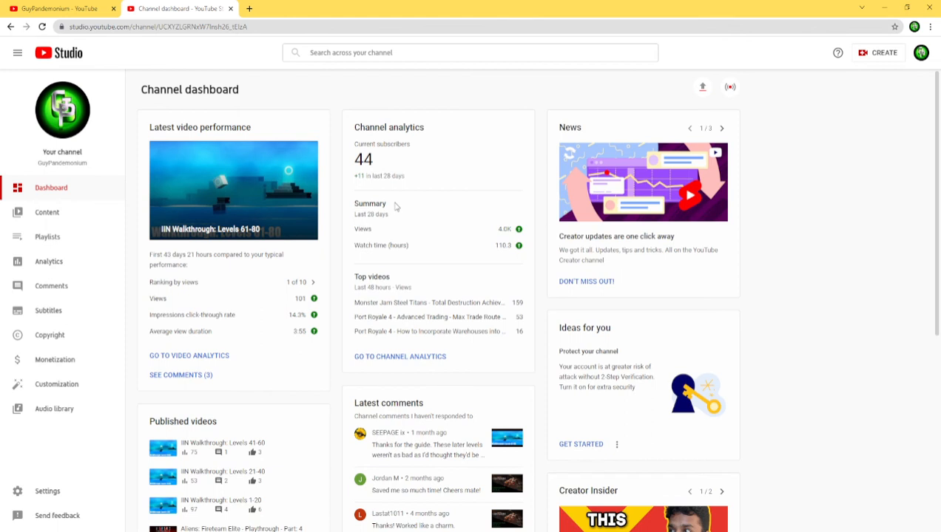
{"action": "mouse_move", "coordinate": [423, 118]}
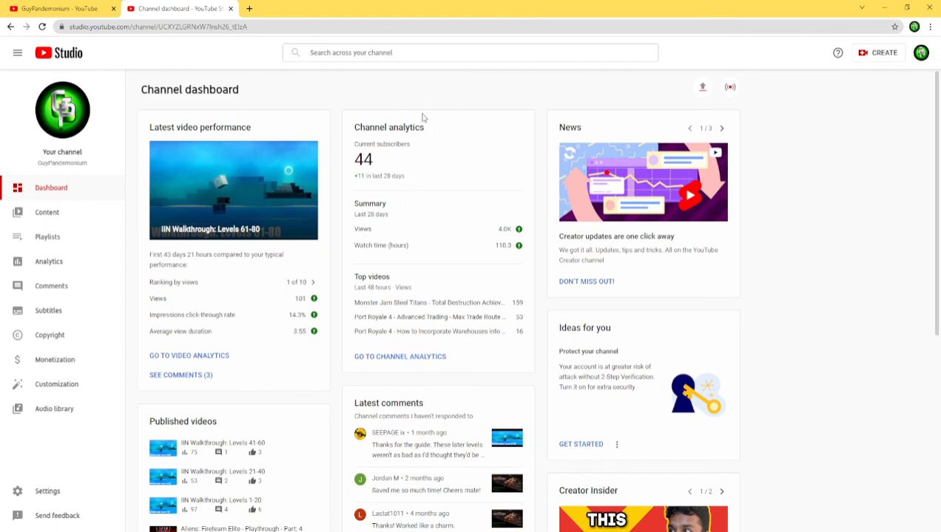